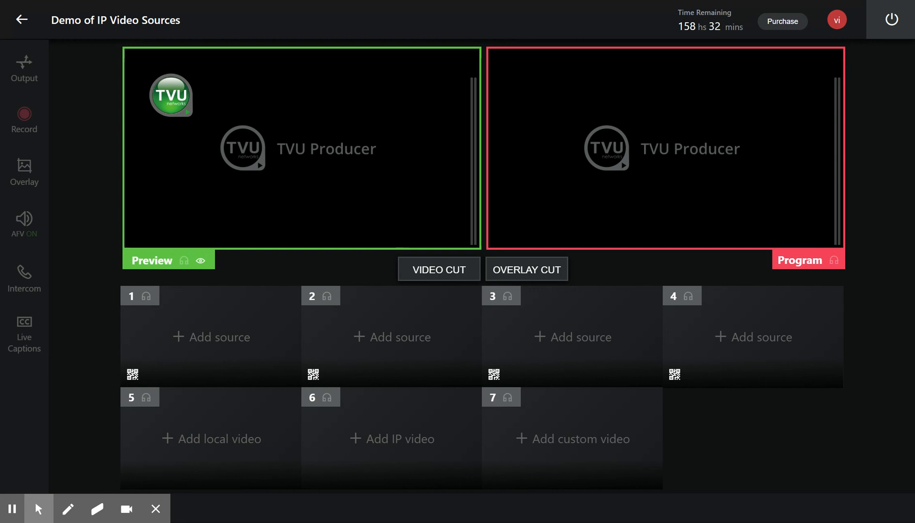
Step: Create an EXT IP source named 'YouTube Stream' with the YouTube link and save it
left_click(392, 439)
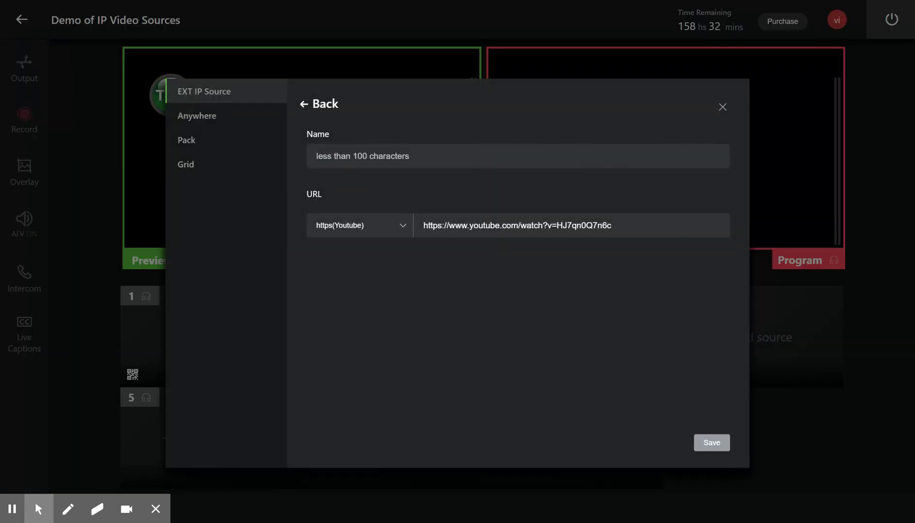
type("You")
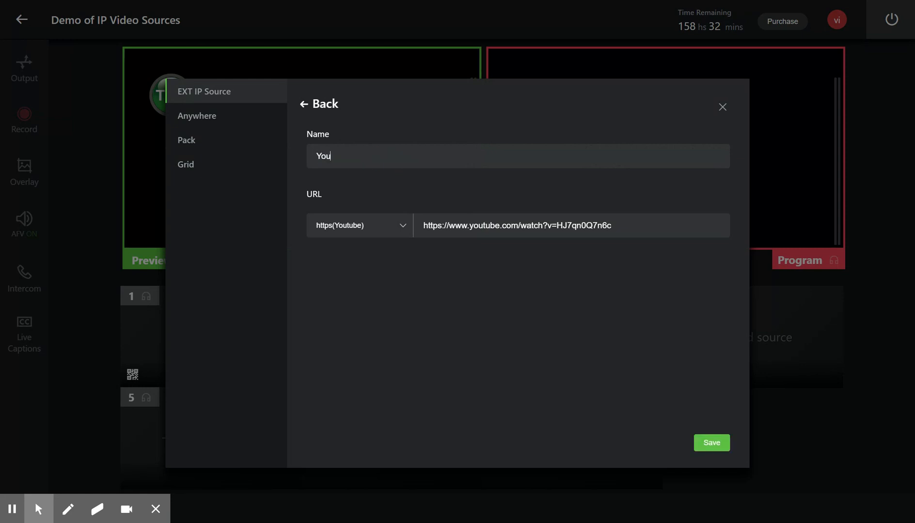
type("Strea")
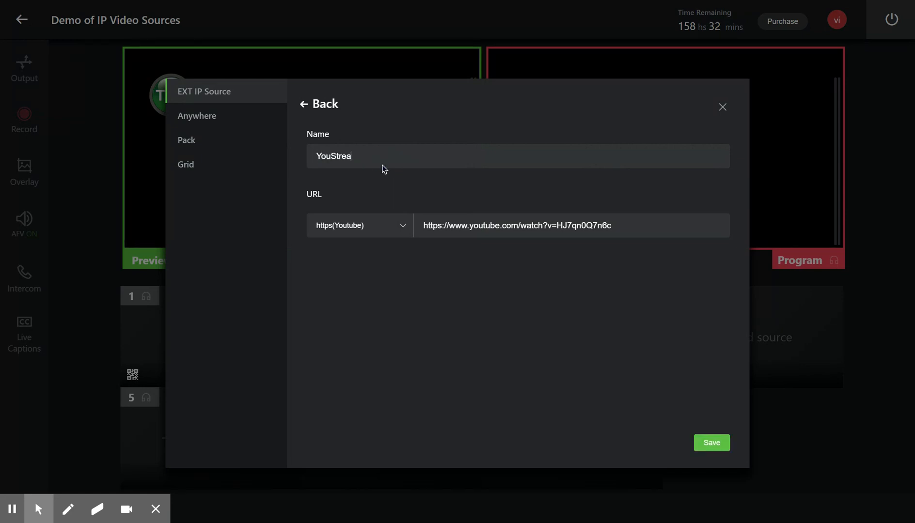
key("BackSpace")
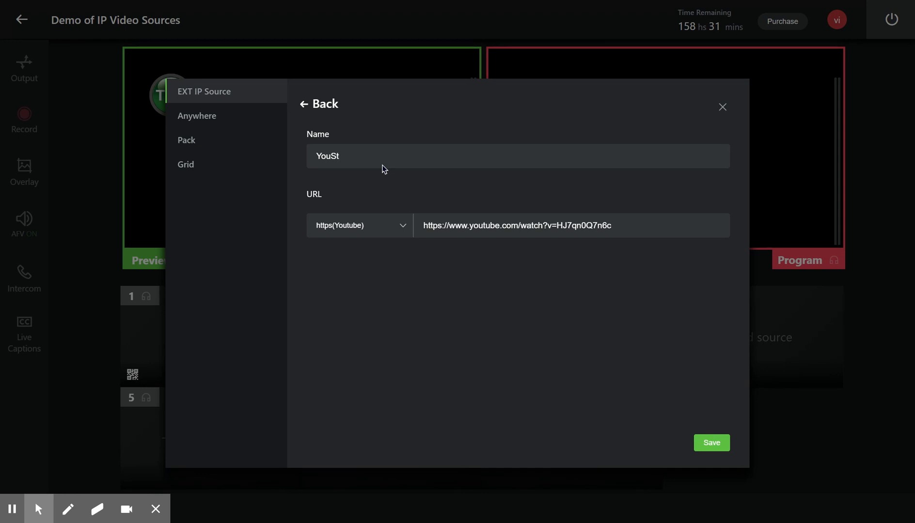
type("YouTube St")
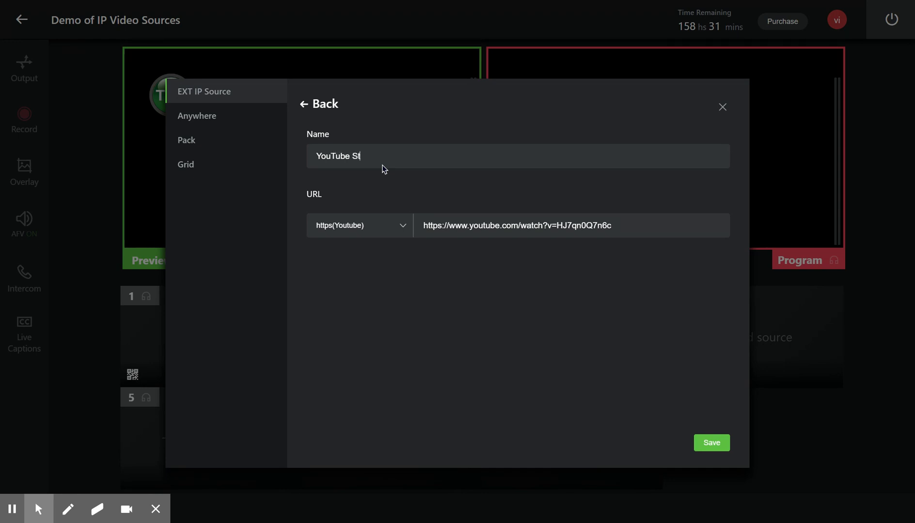
type("ream")
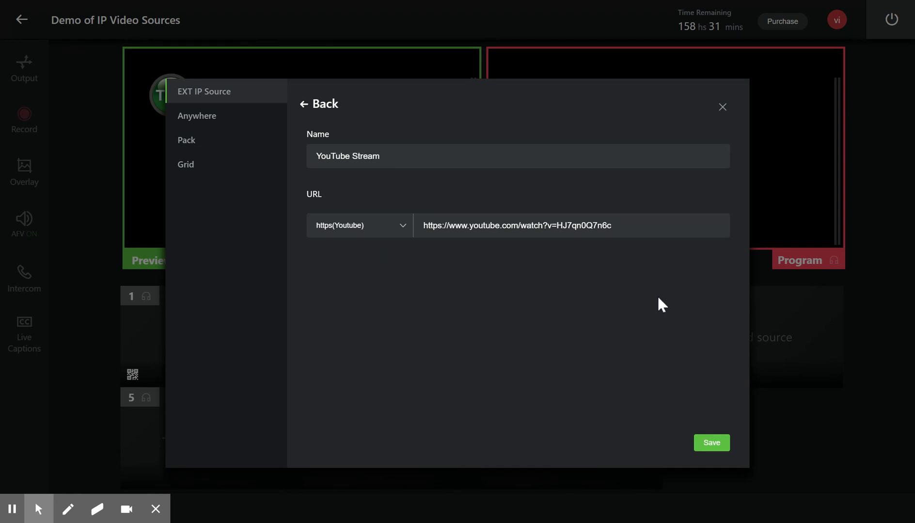
left_click(710, 443)
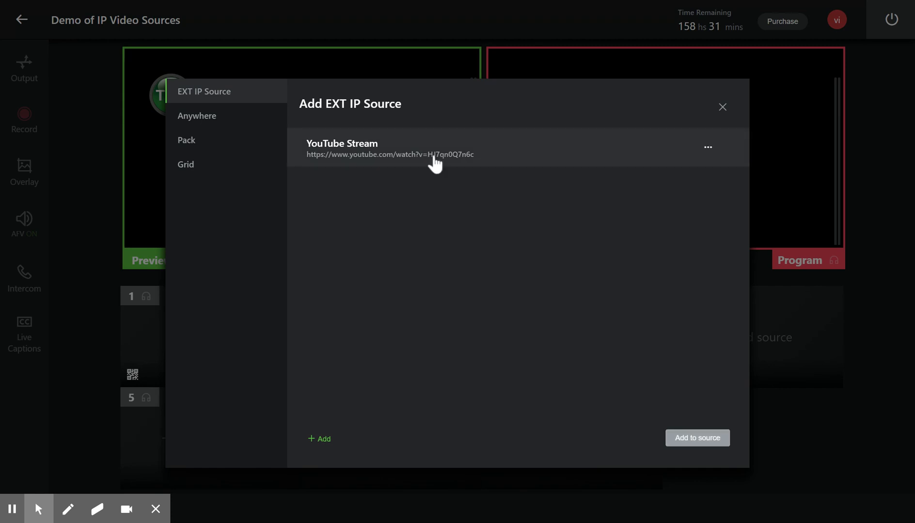
Step: Add the YouTube Stream entry to input source slot 1
left_click(408, 149)
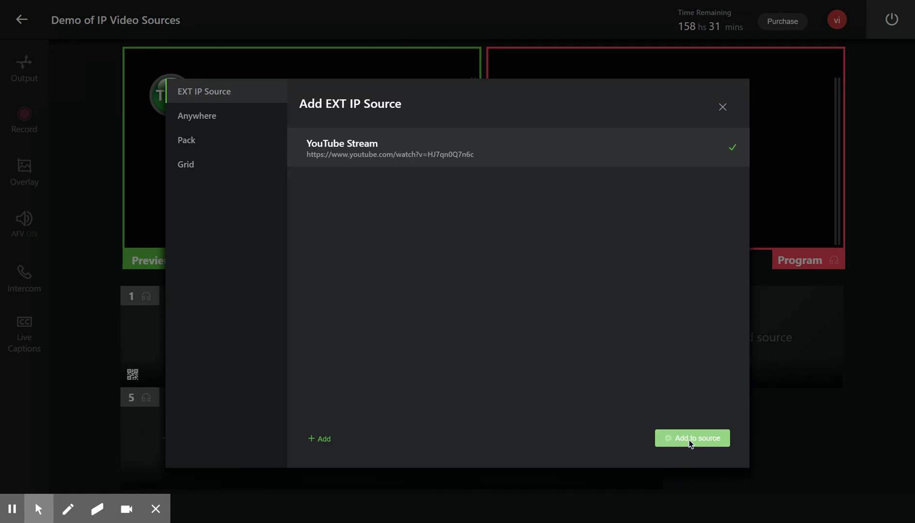
left_click(692, 438)
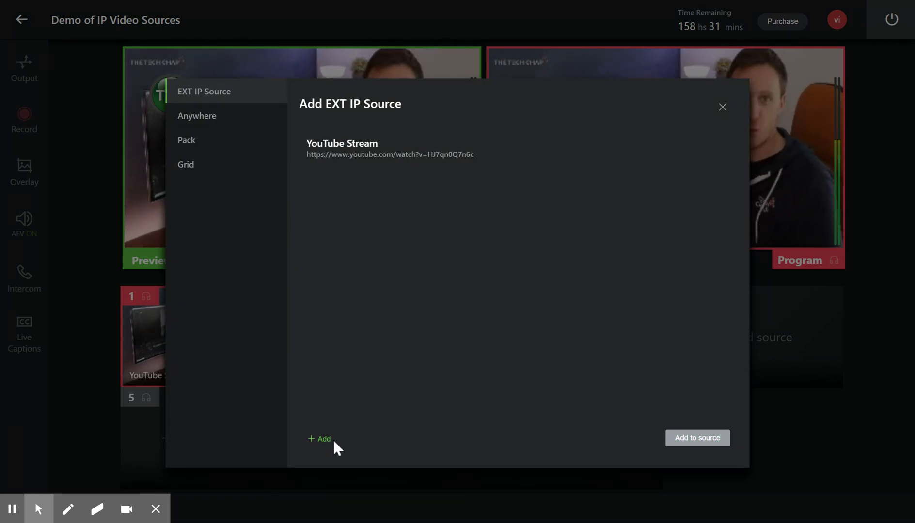
Step: Save an rtsp source 'RTSP Stream Sample' for the BigBuckBunny_115k.mov RTSP URL
left_click(320, 439)
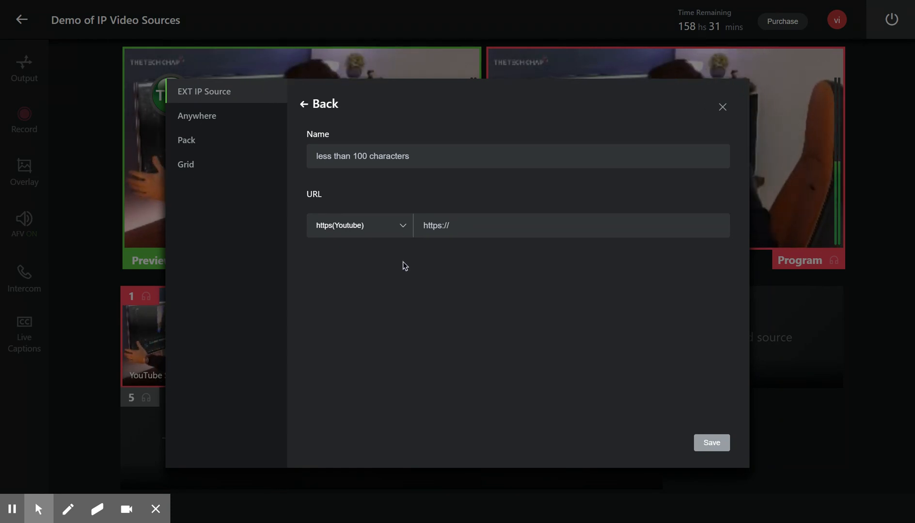
left_click(359, 225)
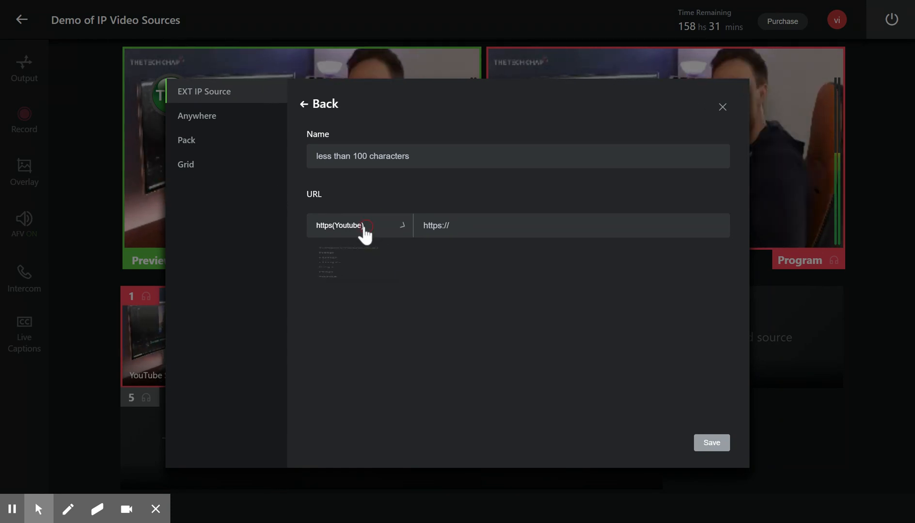
left_click(359, 225)
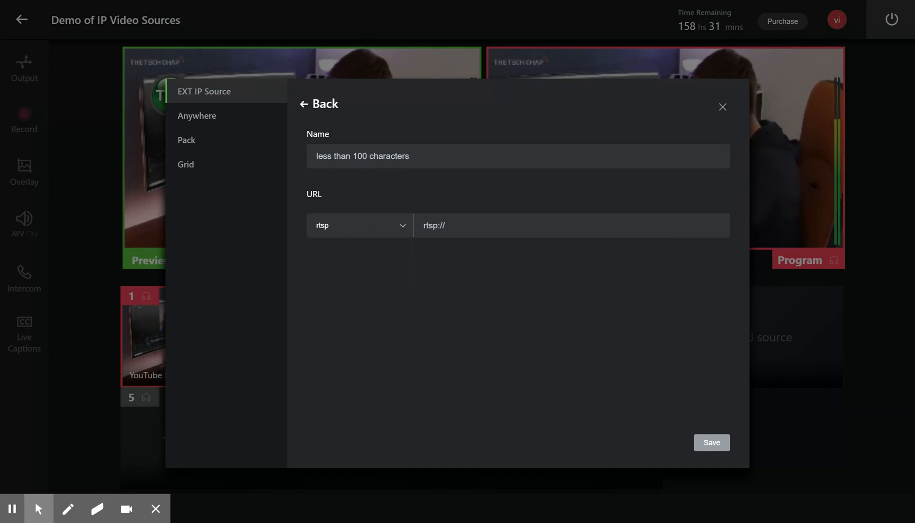
type("rtsp://wowzaec2demo.streamlock.net/vod/mp4:BigBuckBunny_115k.mov")
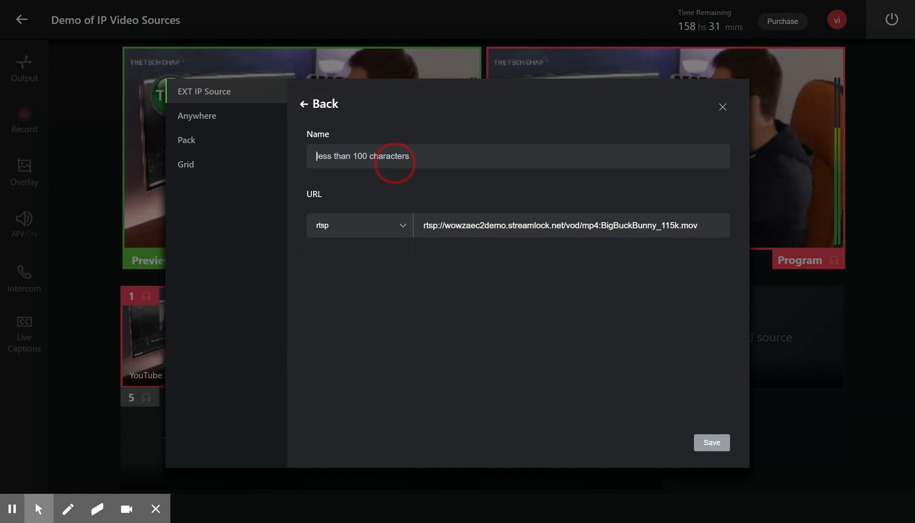
type("RTSP Stream Sample")
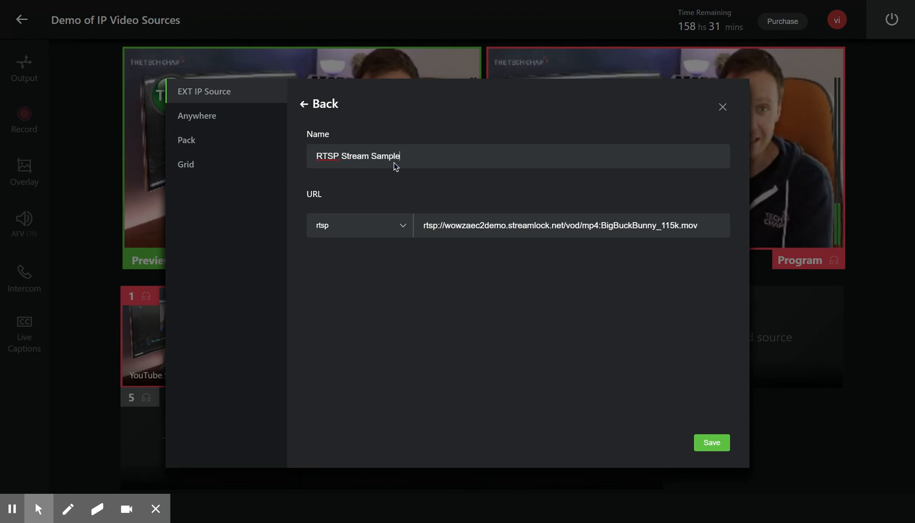
left_click(711, 442)
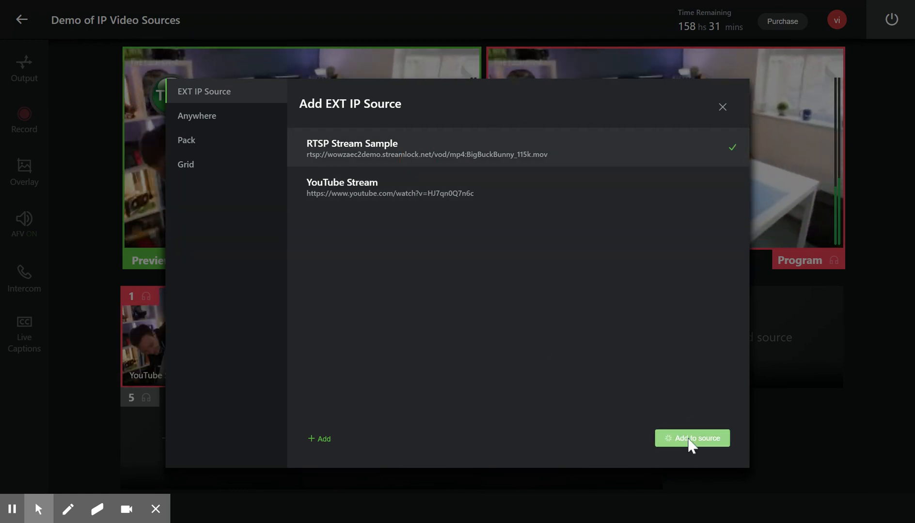
Step: Open a new blank EXT IP Source form for a third source
left_click(692, 438)
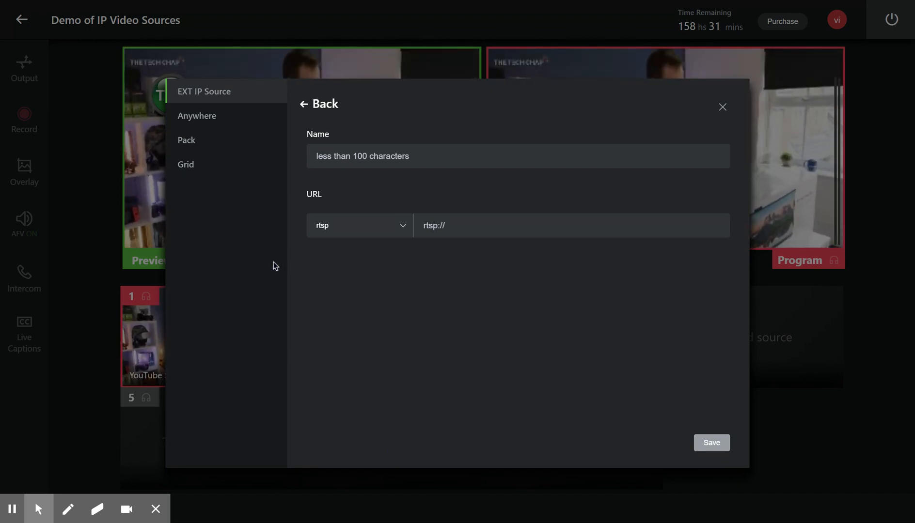
Step: Save an issp source named 'TVU Grid' at 12.226.89.134:10002
left_click(359, 226)
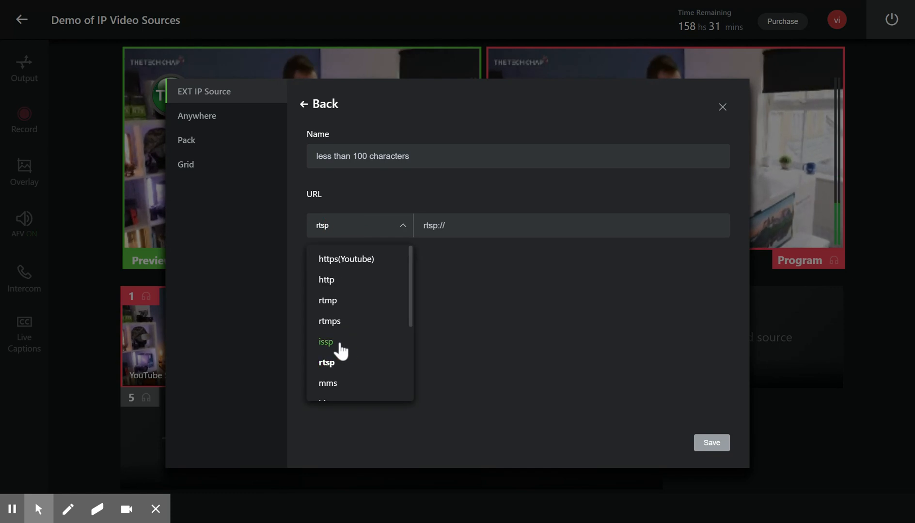
left_click(326, 343)
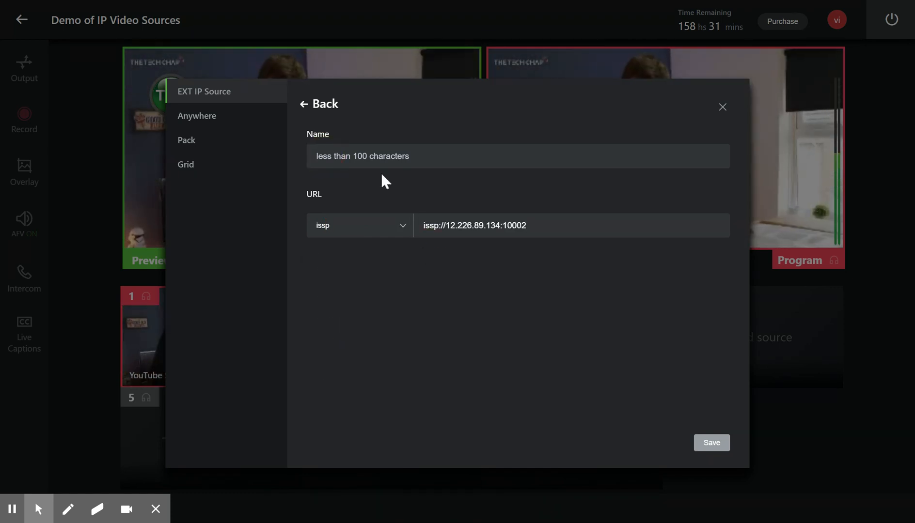
type("TVU Grid")
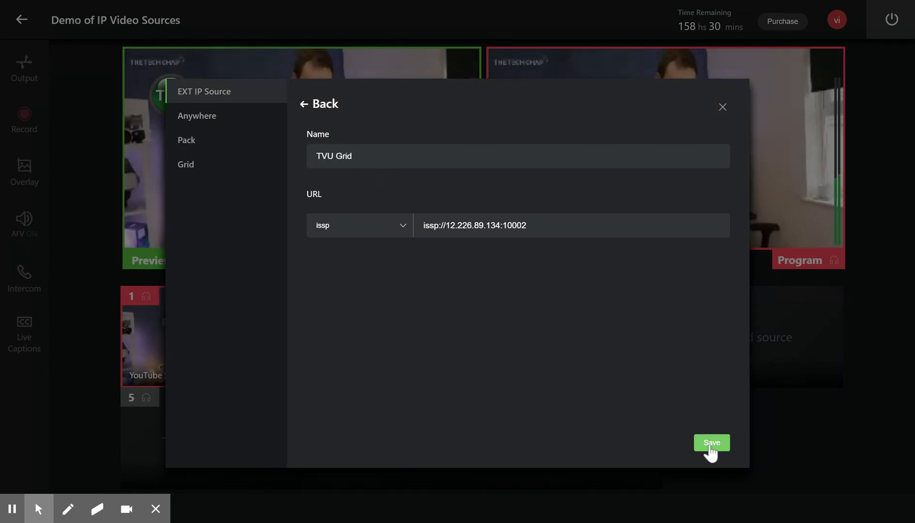
left_click(711, 444)
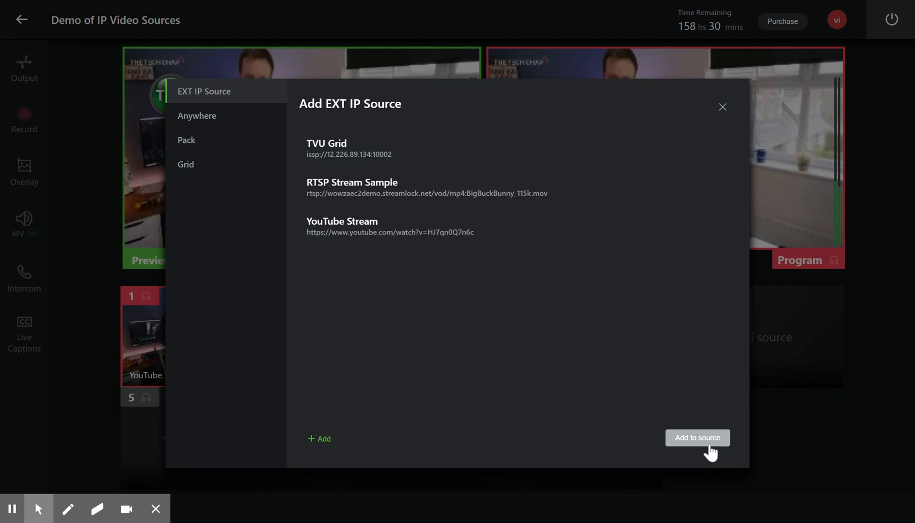
Step: Add the TVU Grid entry to input source slot 3
left_click(326, 148)
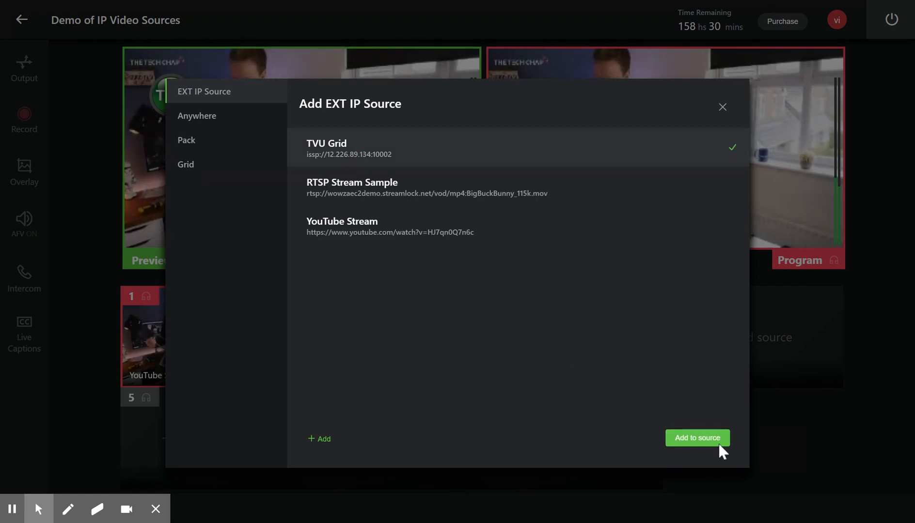
left_click(697, 437)
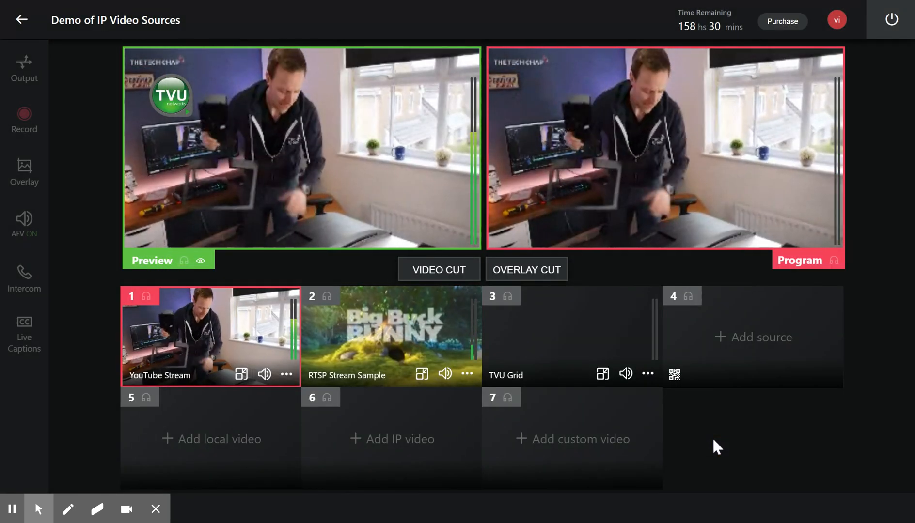